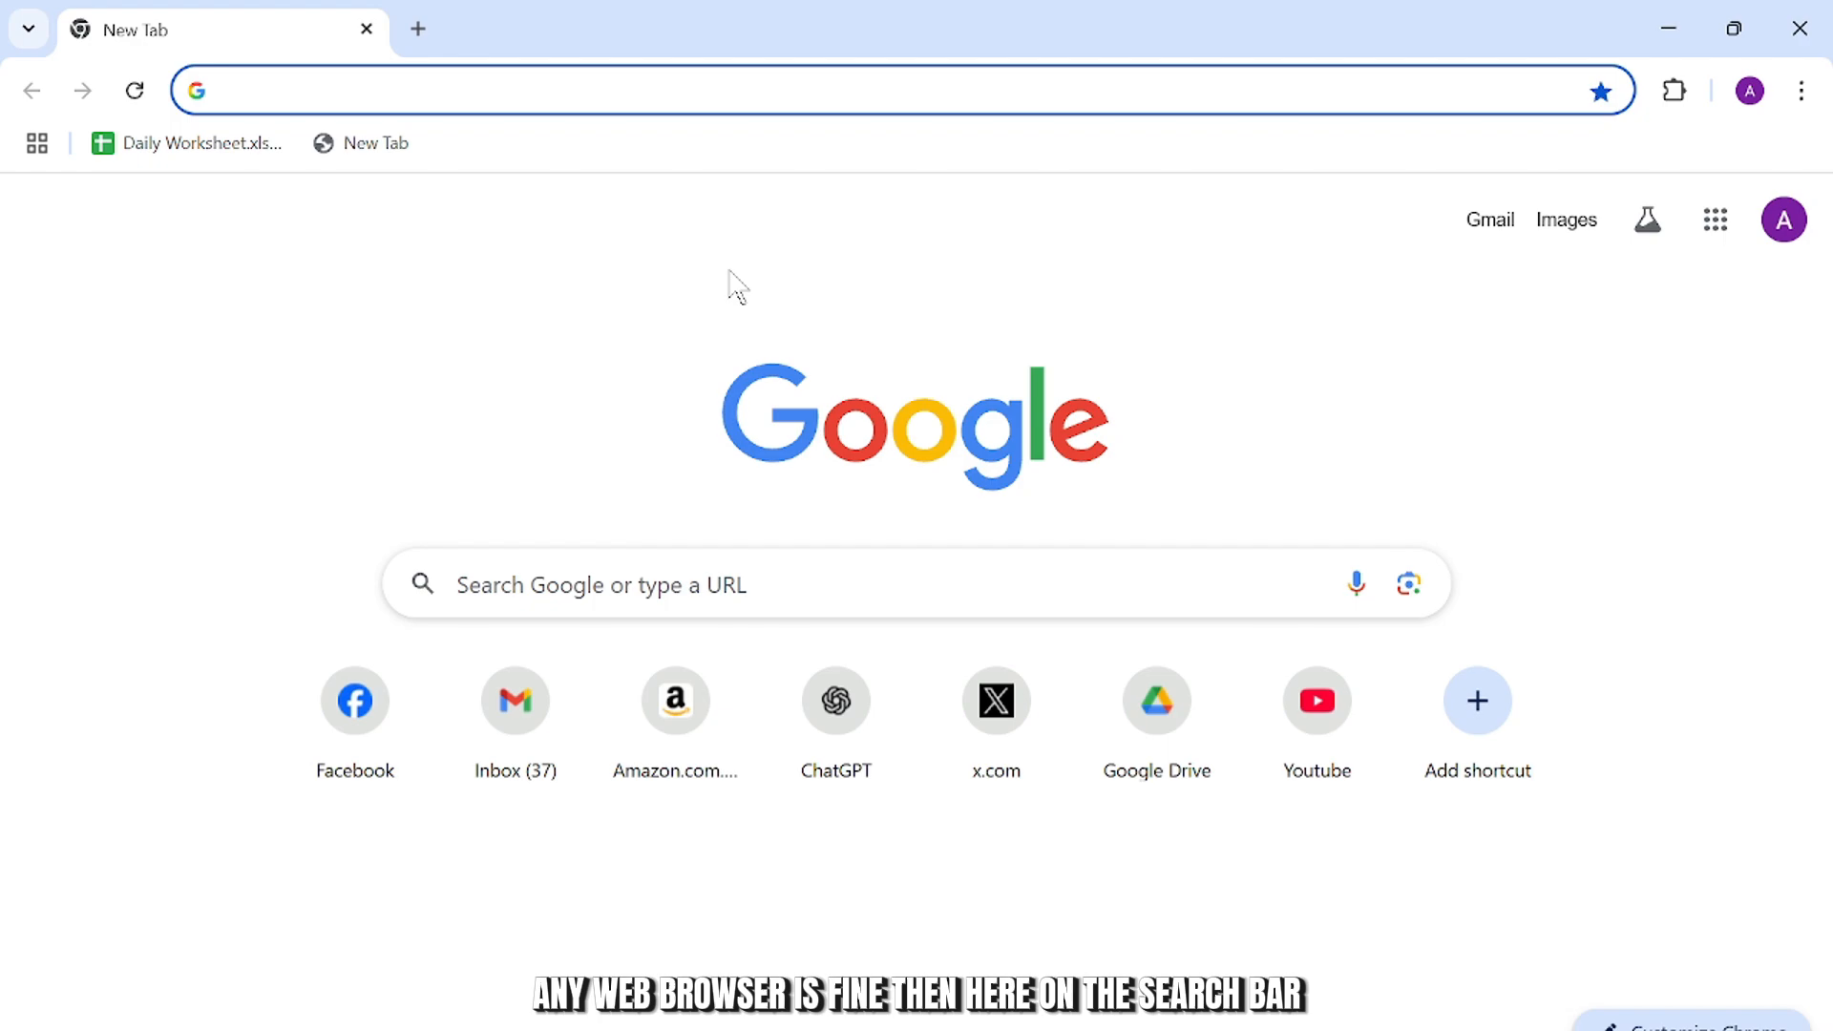
# Step: Search Google for 'accenture workday login' via the 'acc' address-bar suggestion
pyautogui.click(870, 89)
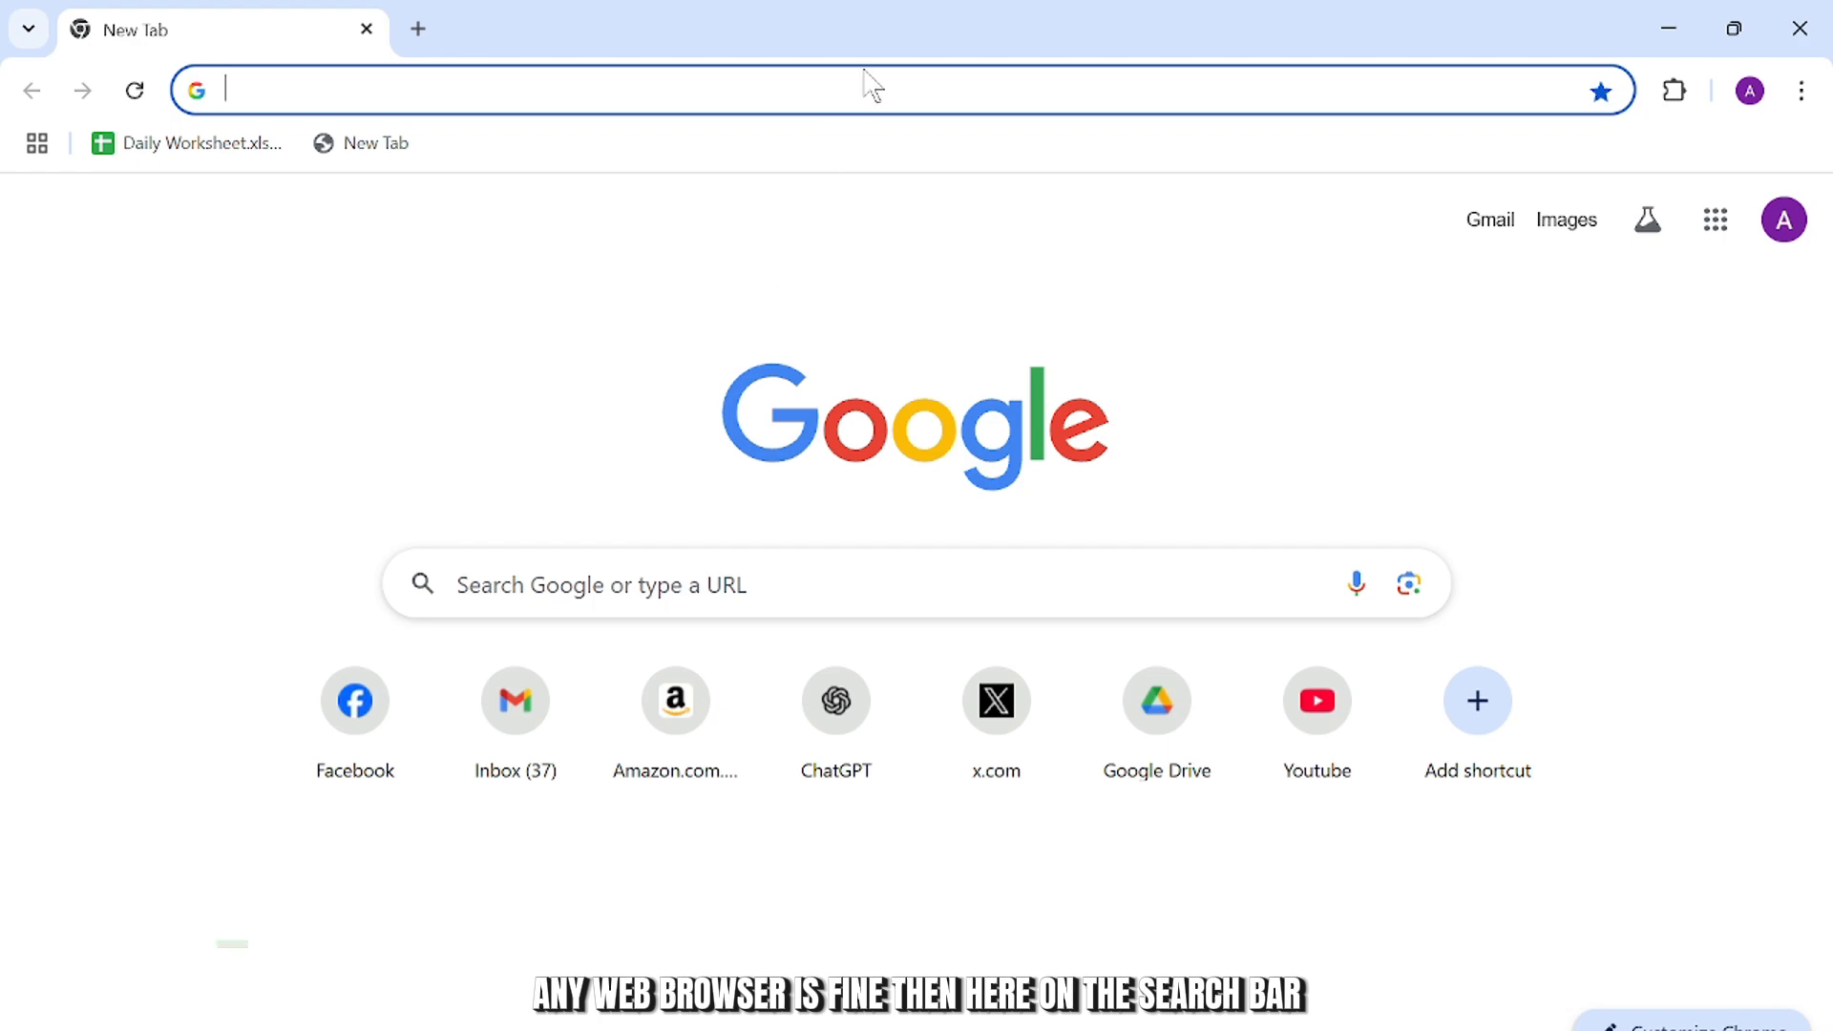
pyautogui.write('aliexpress.com')
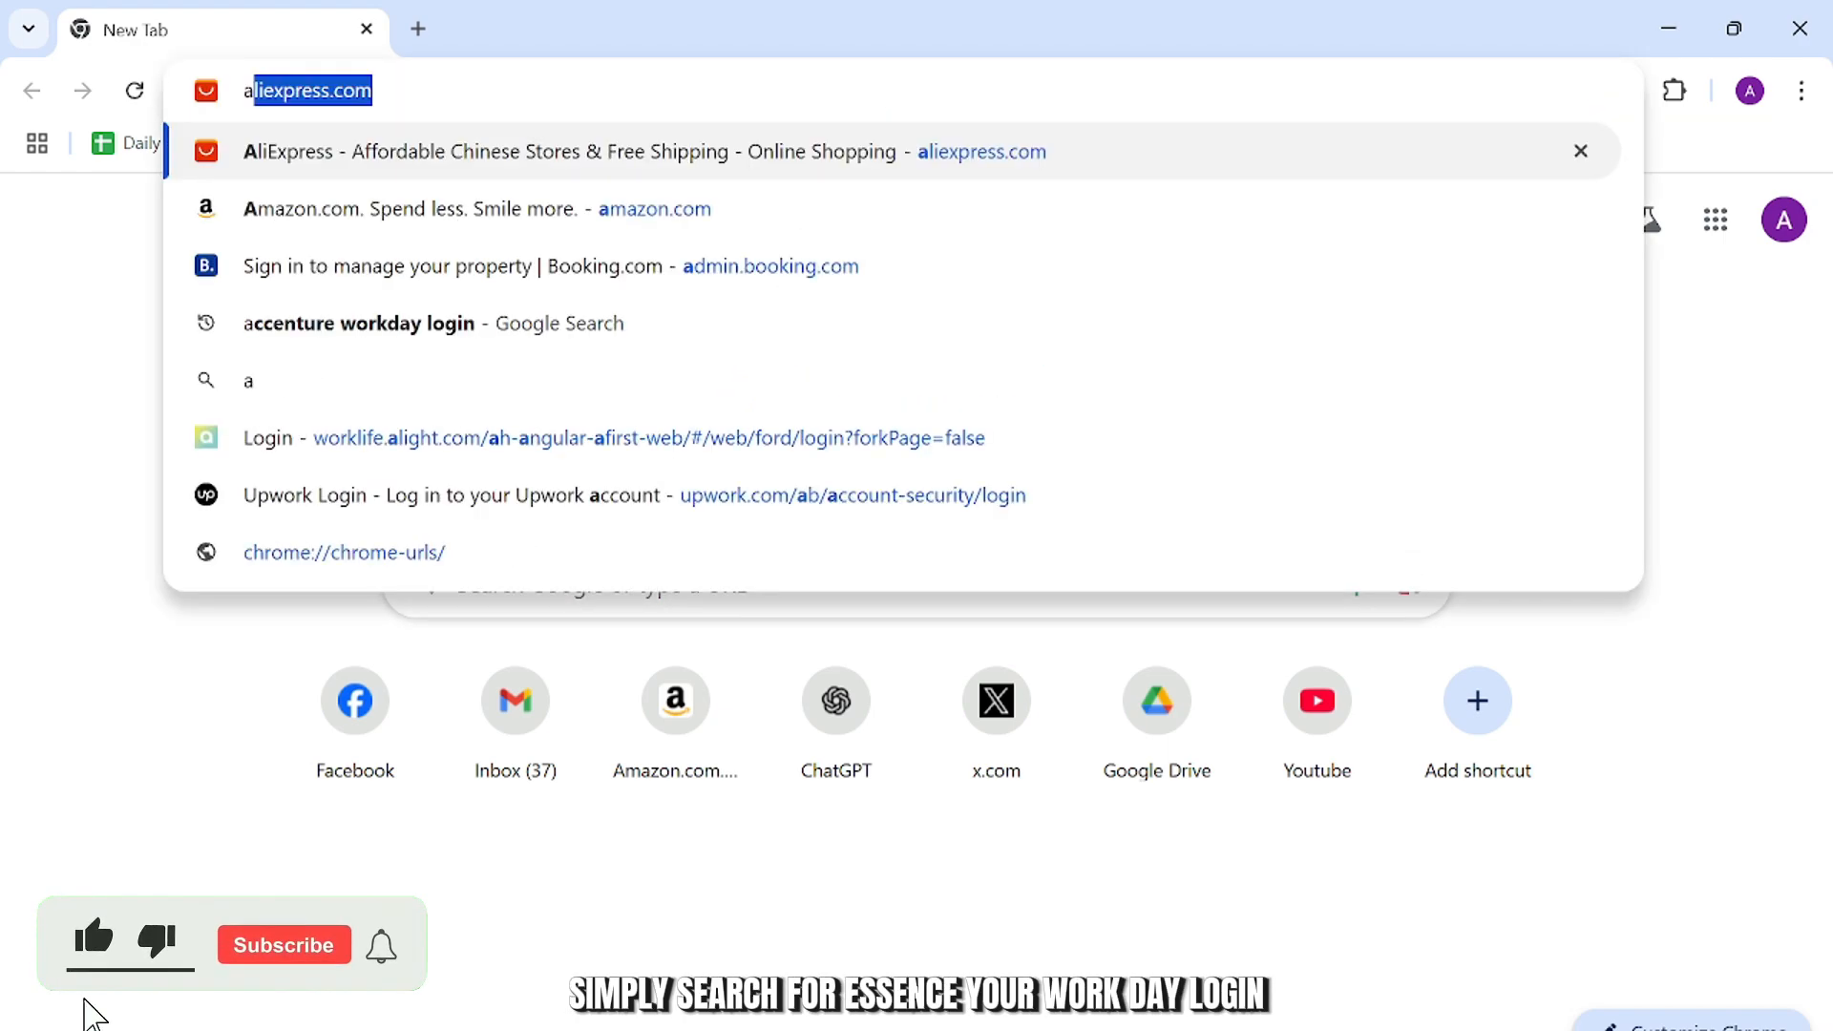
pyautogui.write('cc')
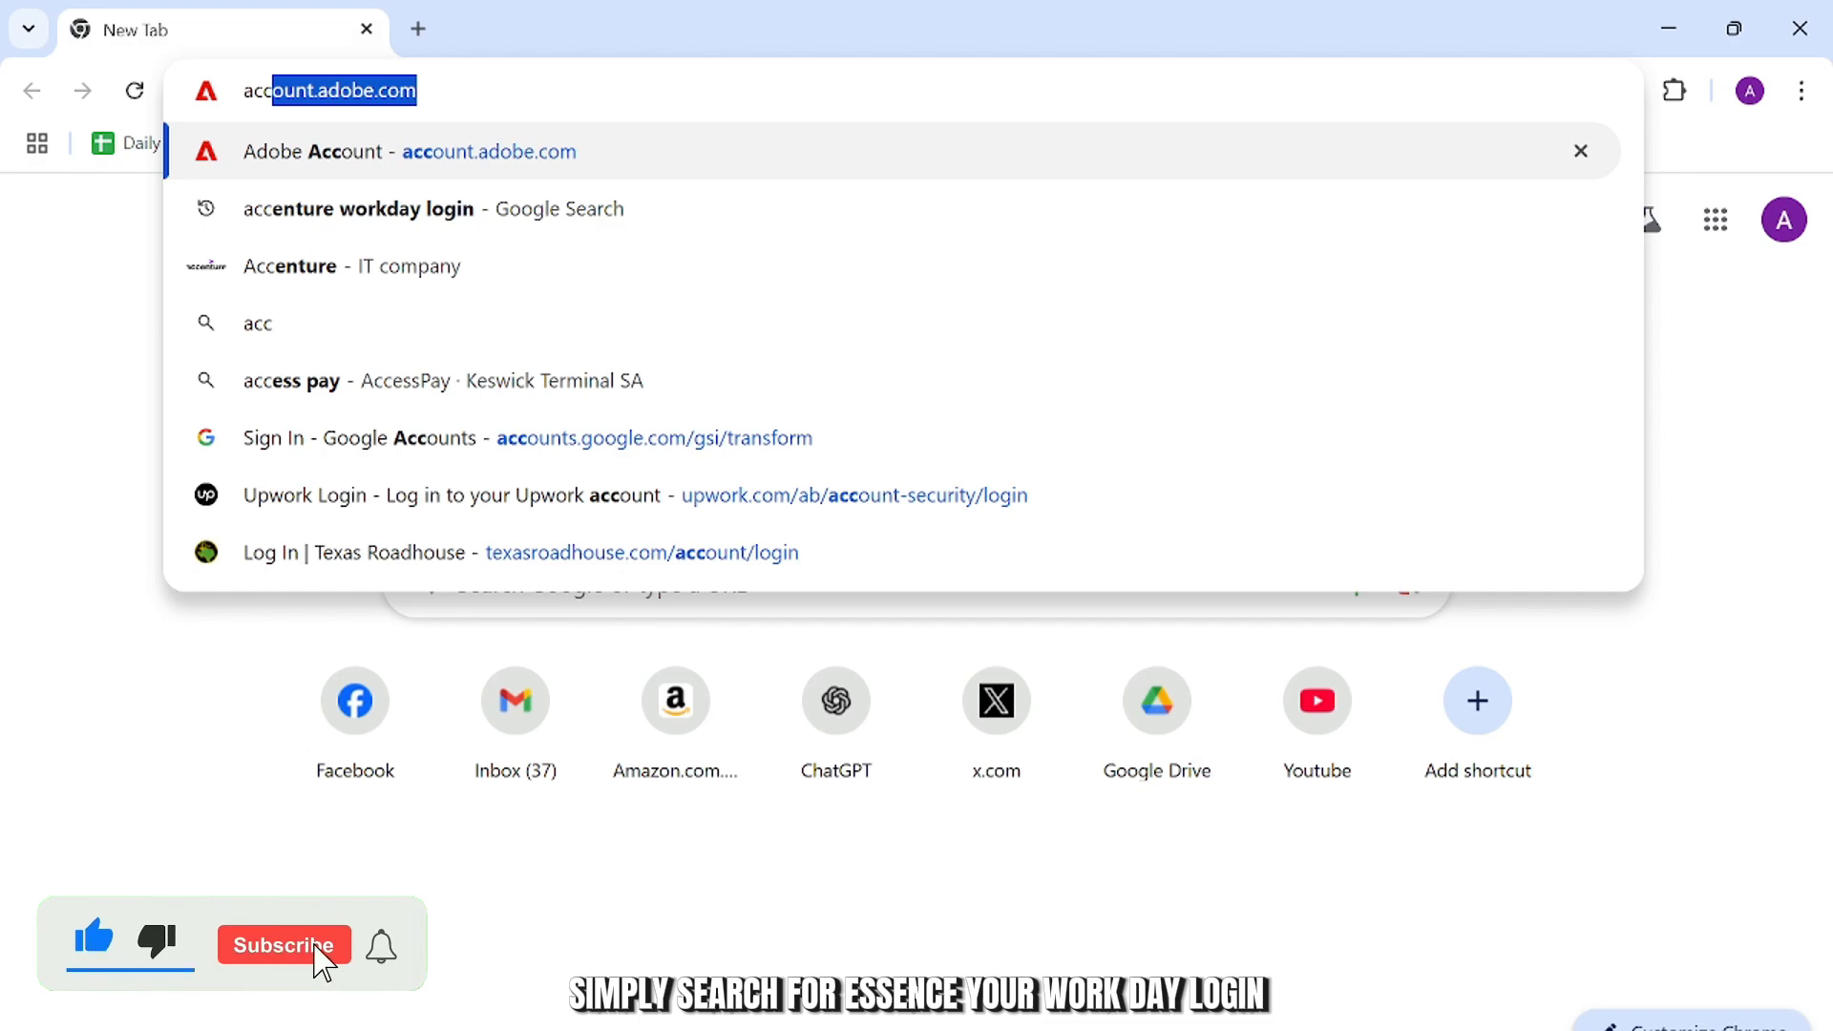
pyautogui.click(359, 208)
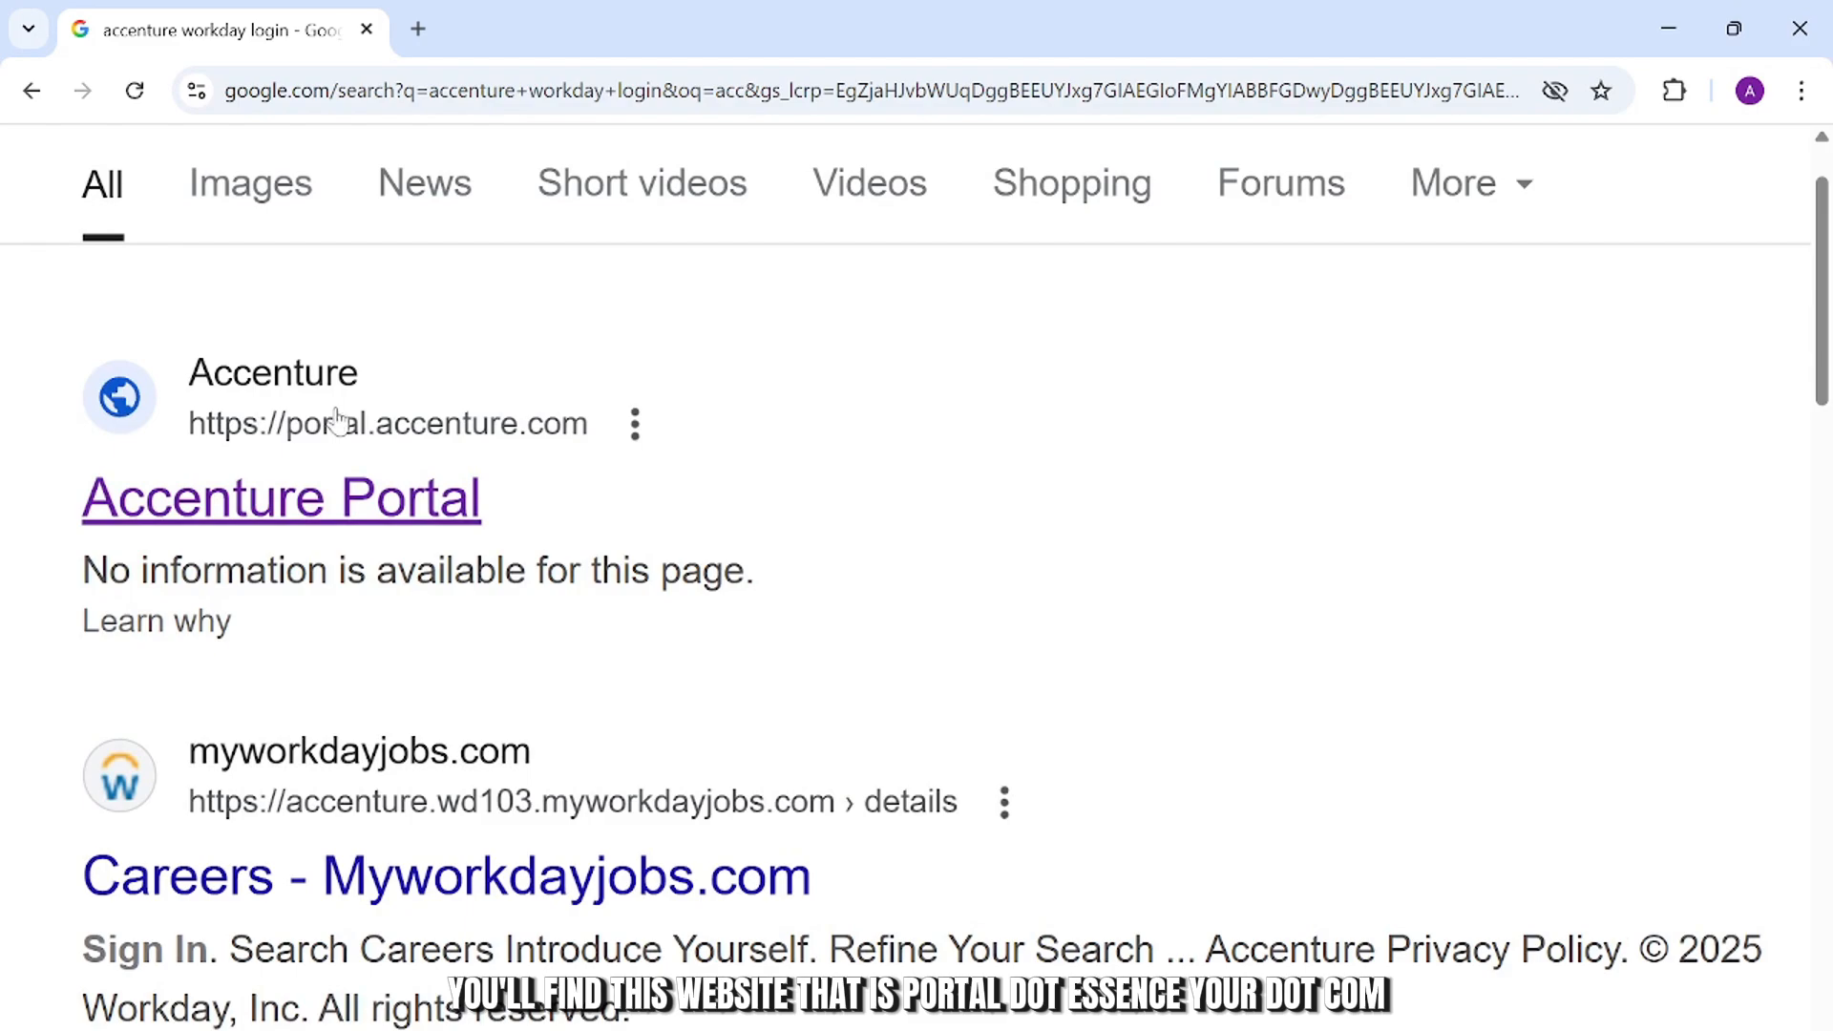
pyautogui.moveTo(467, 479)
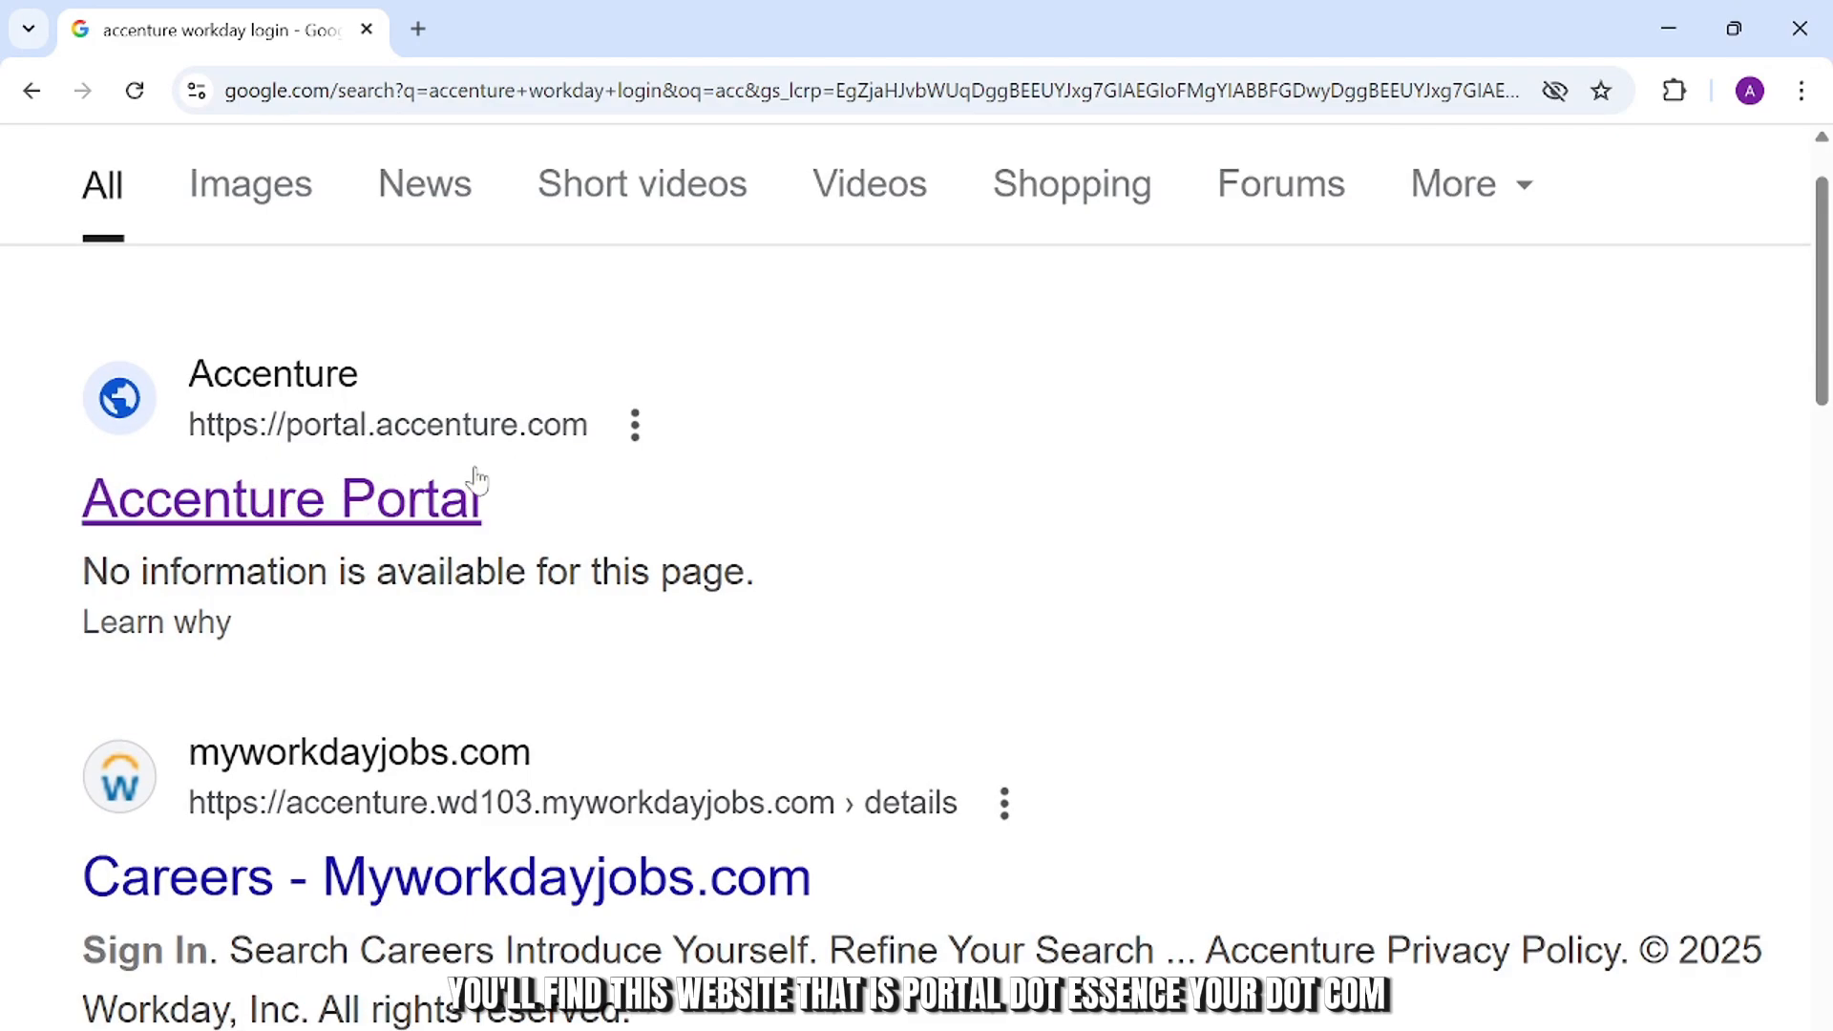
# Step: Follow the top Accenture Portal result (portal.accenture.com) to its account-picker sign-in page
pyautogui.click(281, 498)
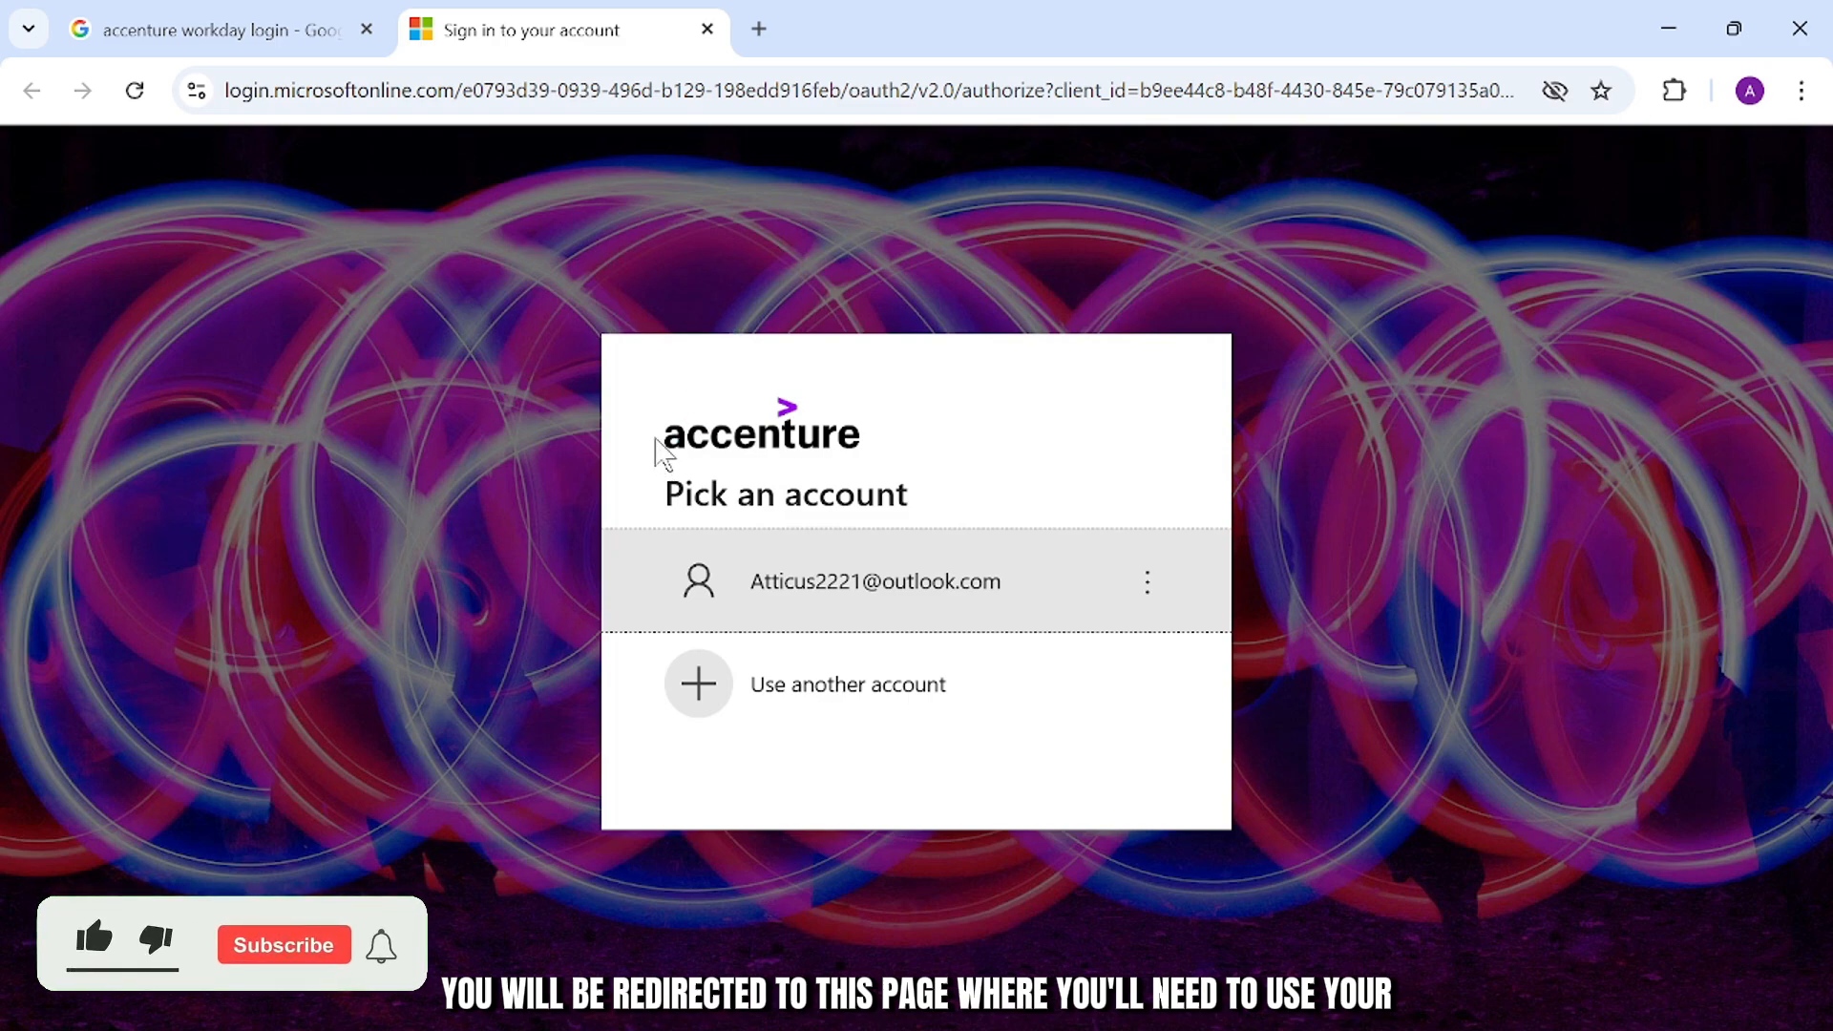
# Step: Reach the empty email form via 'Use another account', then close the sign-in tab back to the results
pyautogui.click(93, 939)
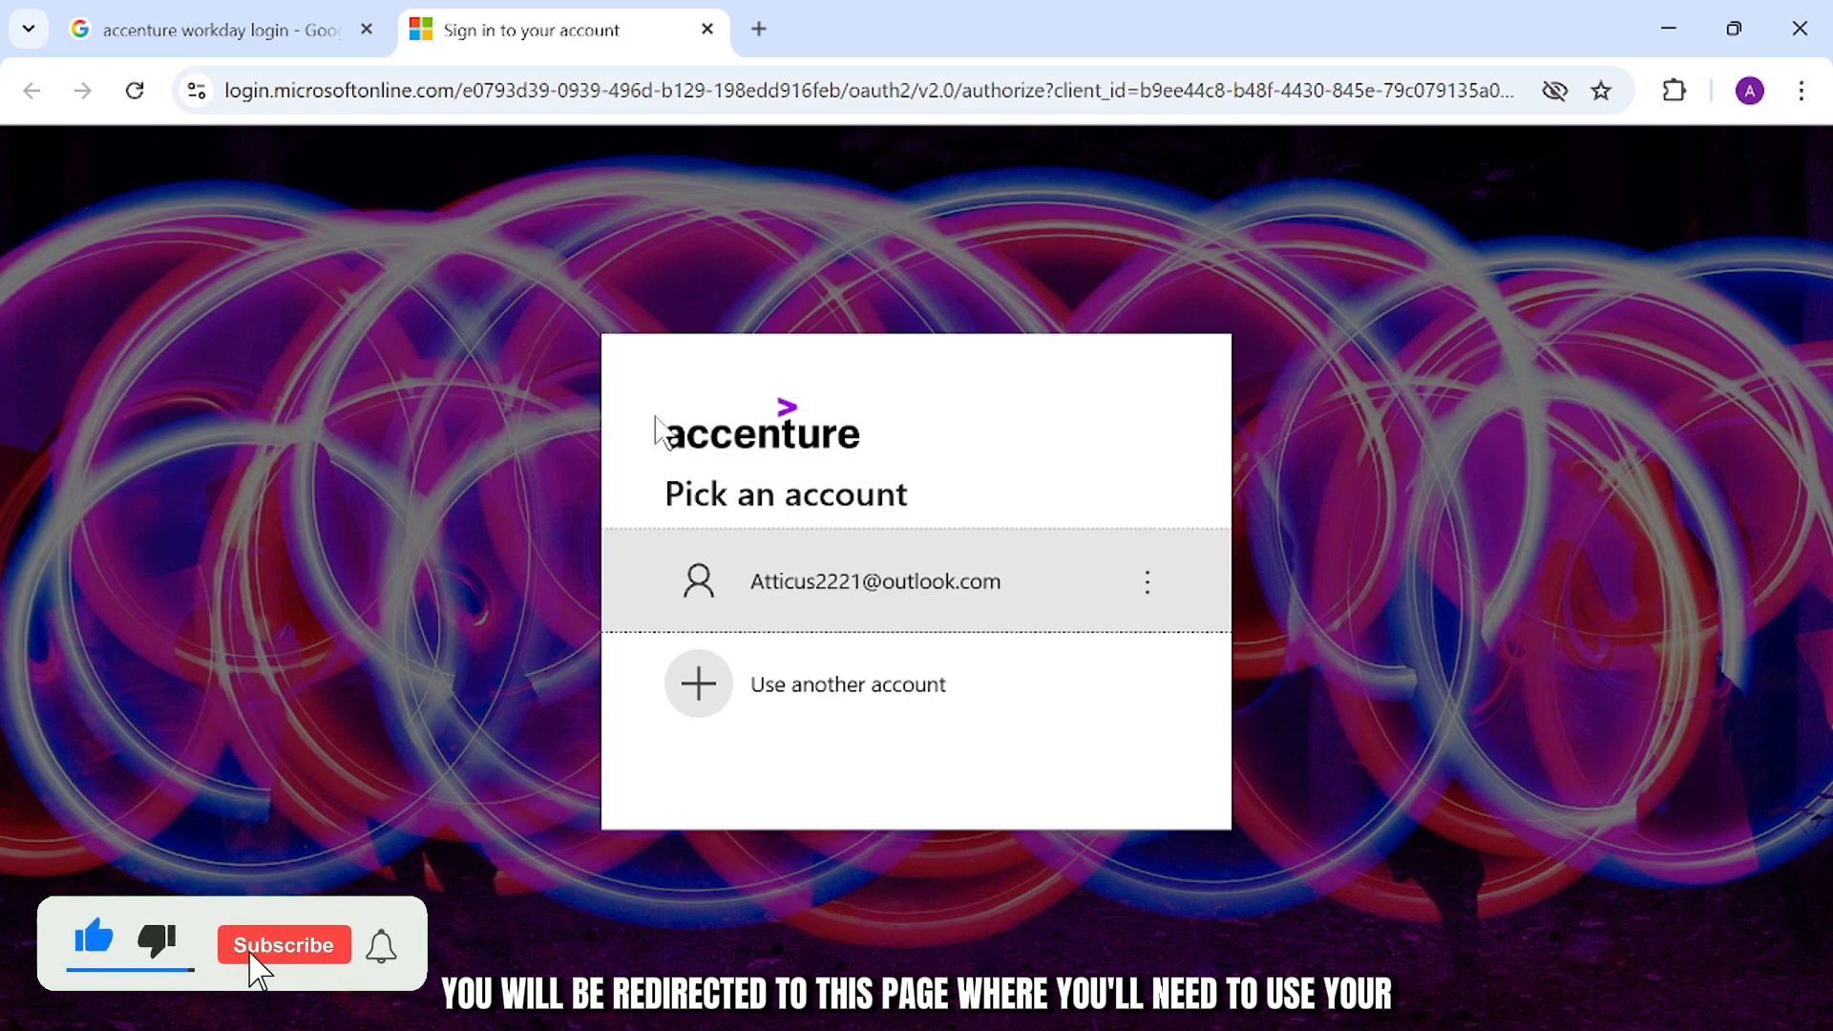
pyautogui.click(283, 945)
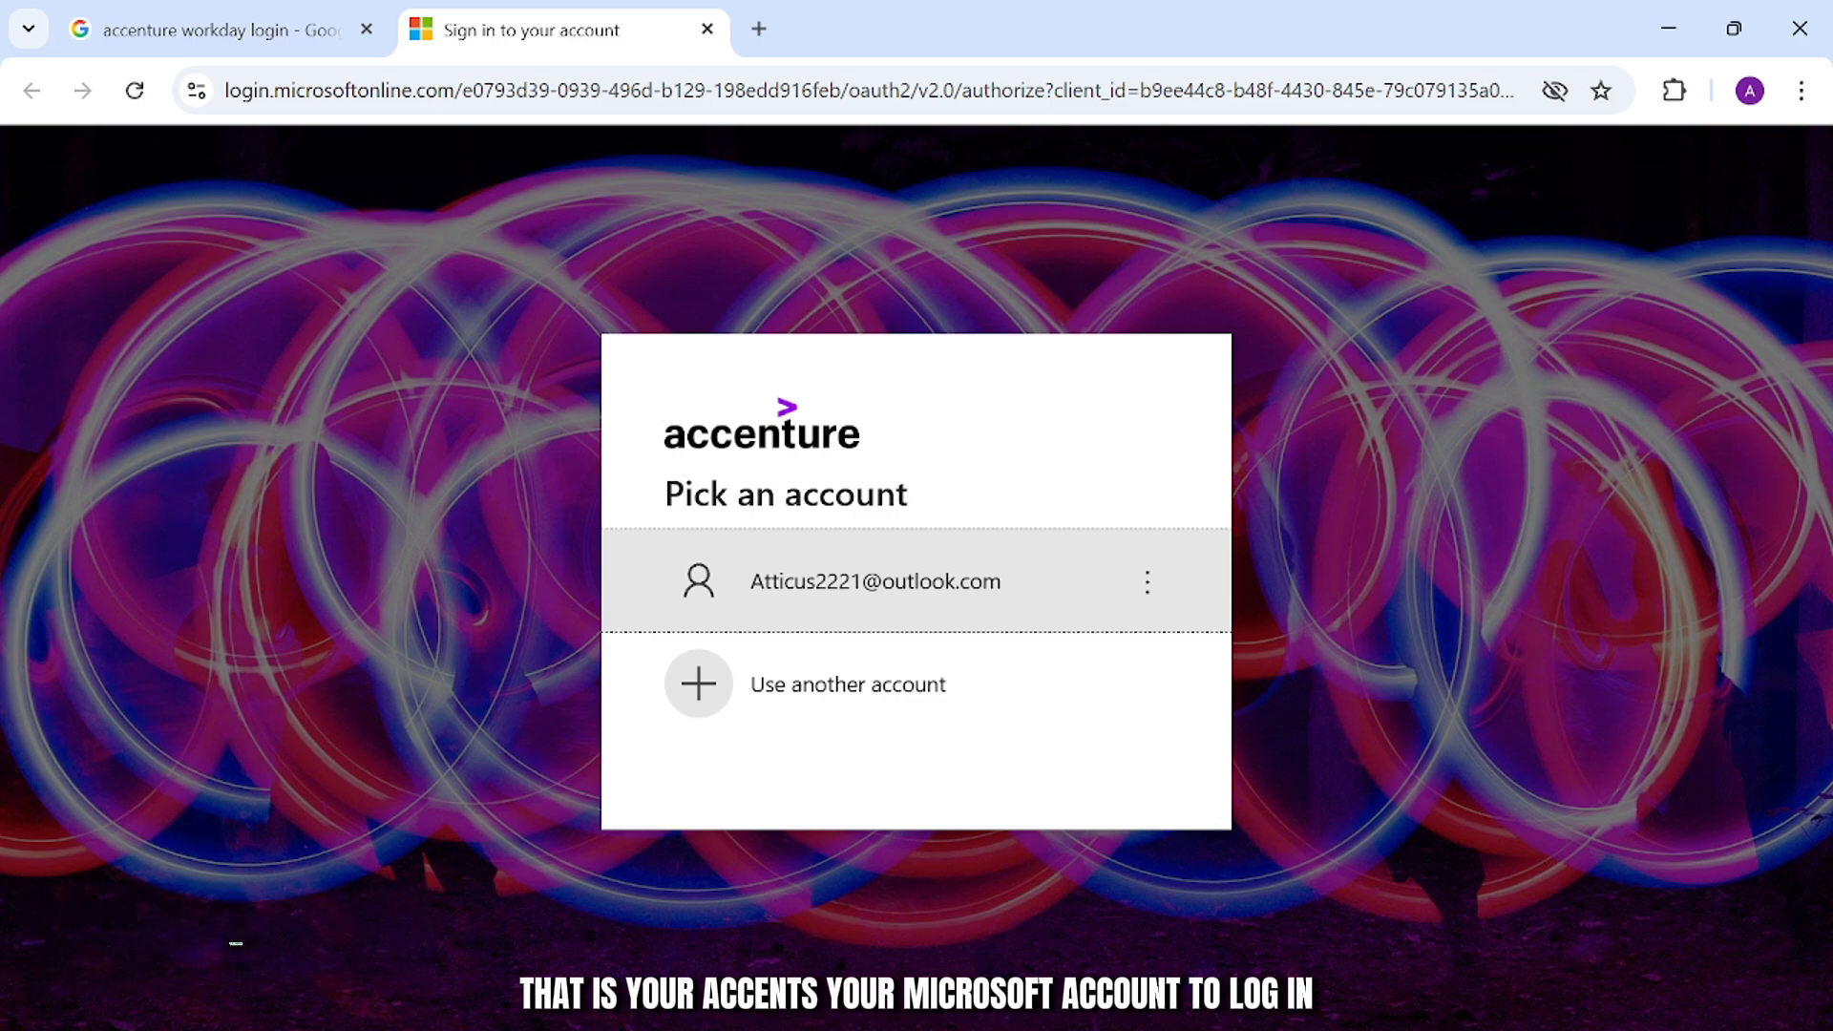
pyautogui.click(846, 683)
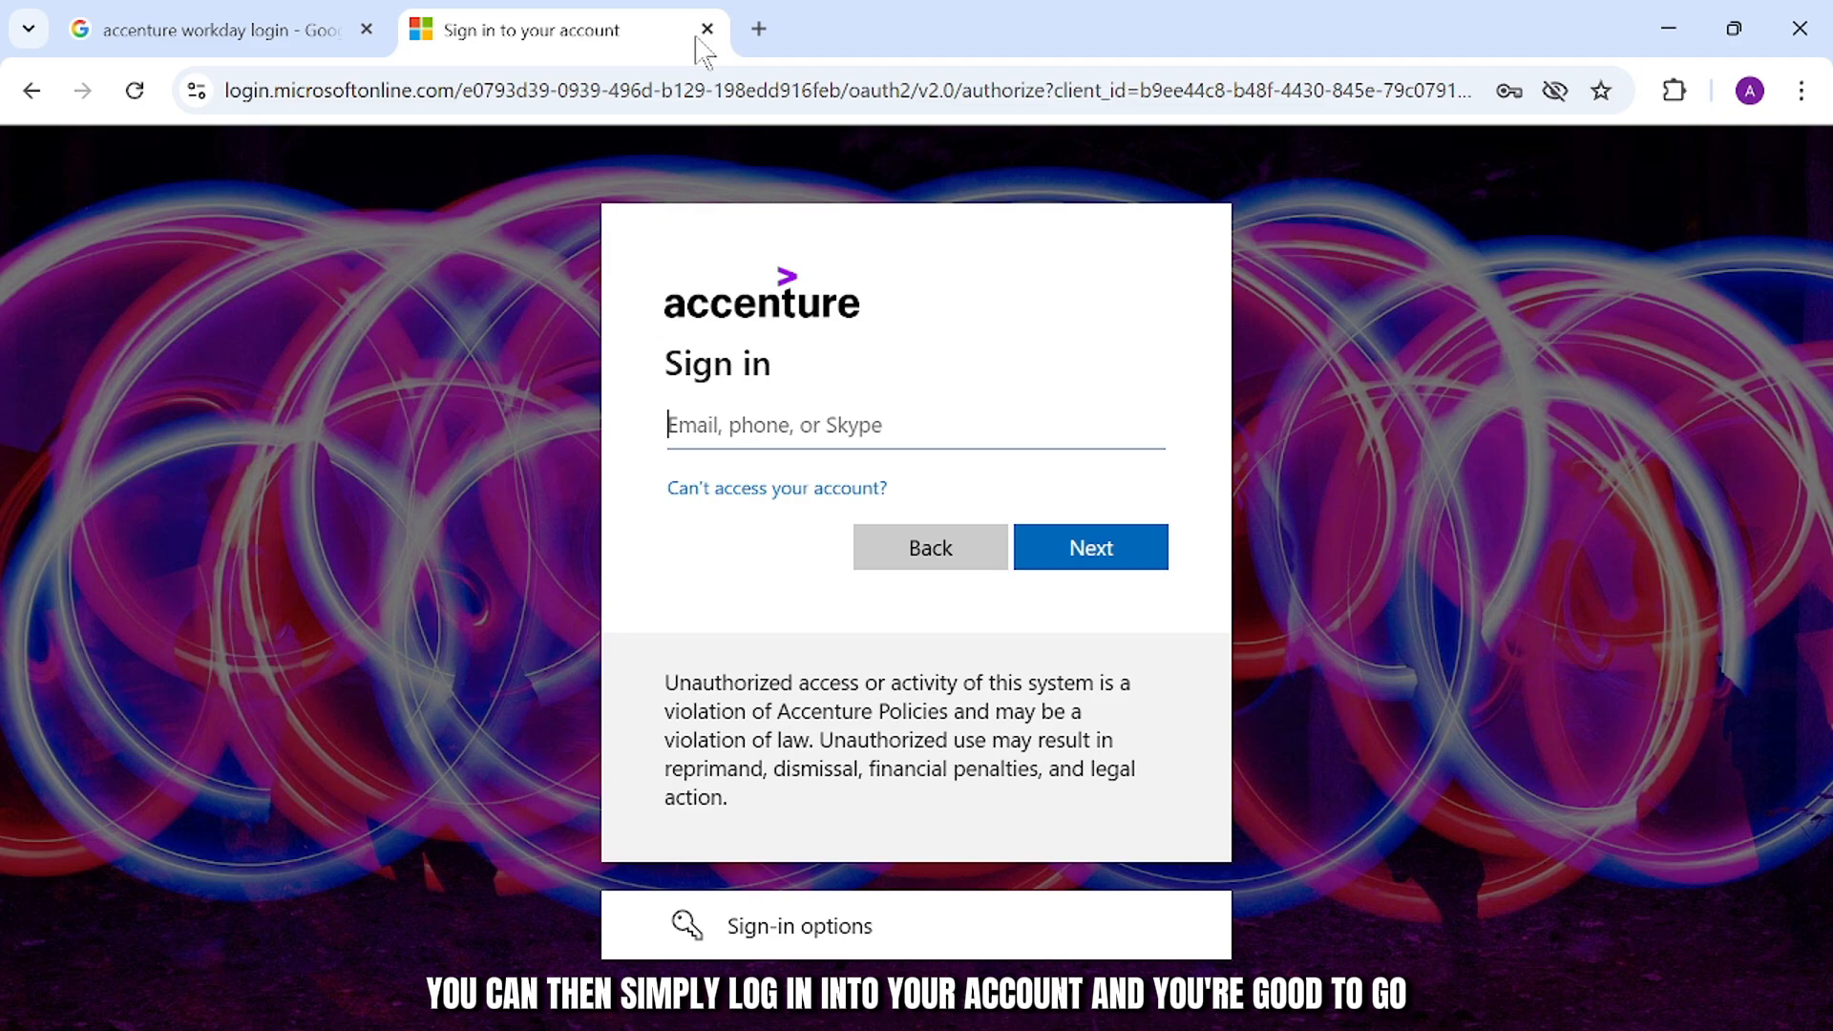
pyautogui.click(707, 29)
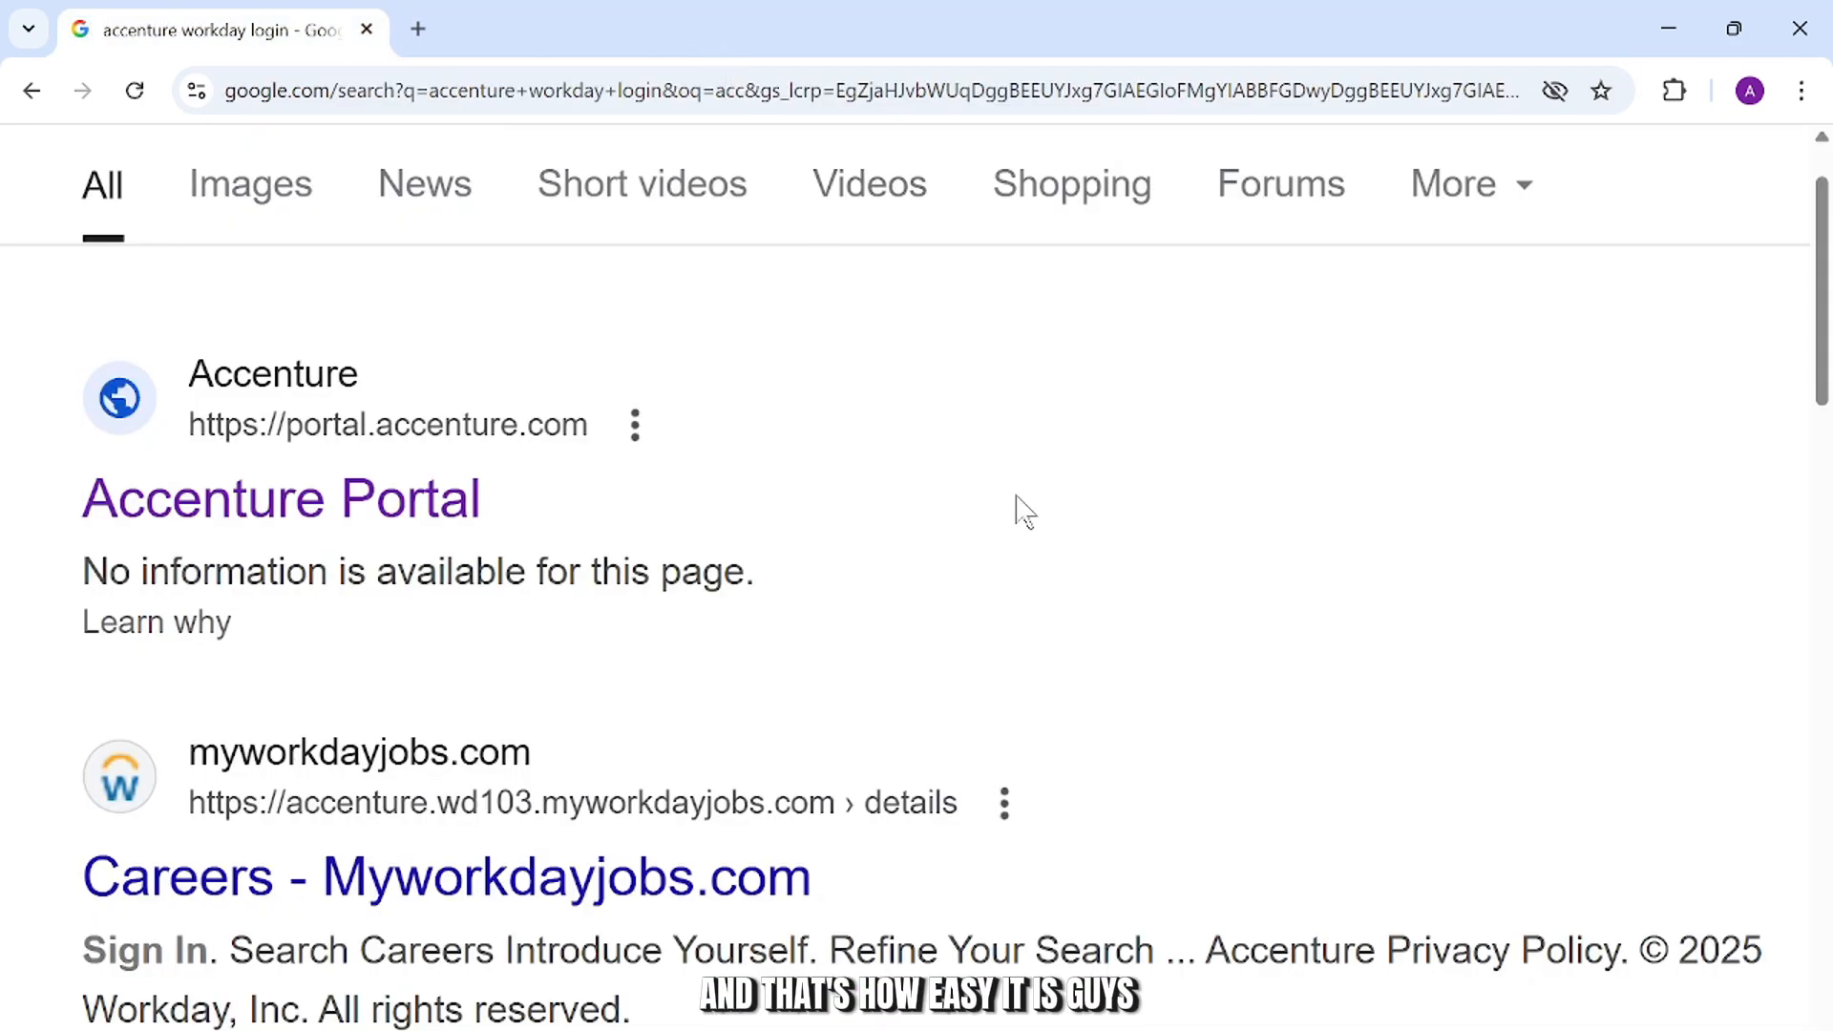